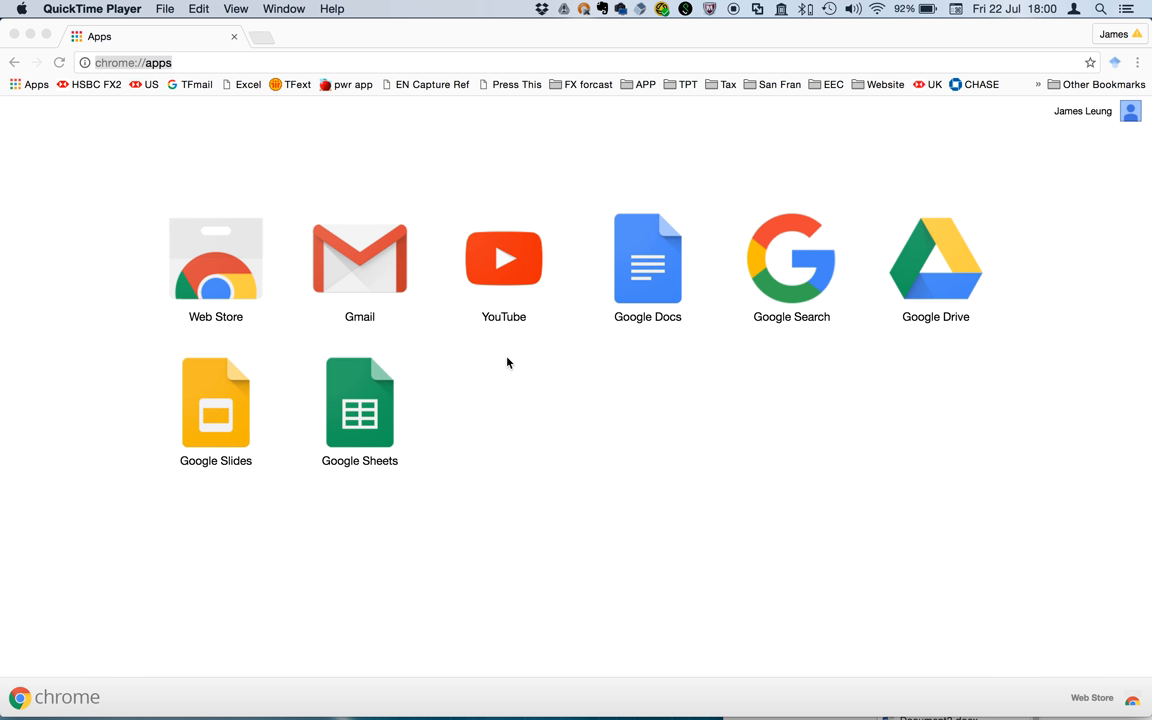
mouse_move(335, 48)
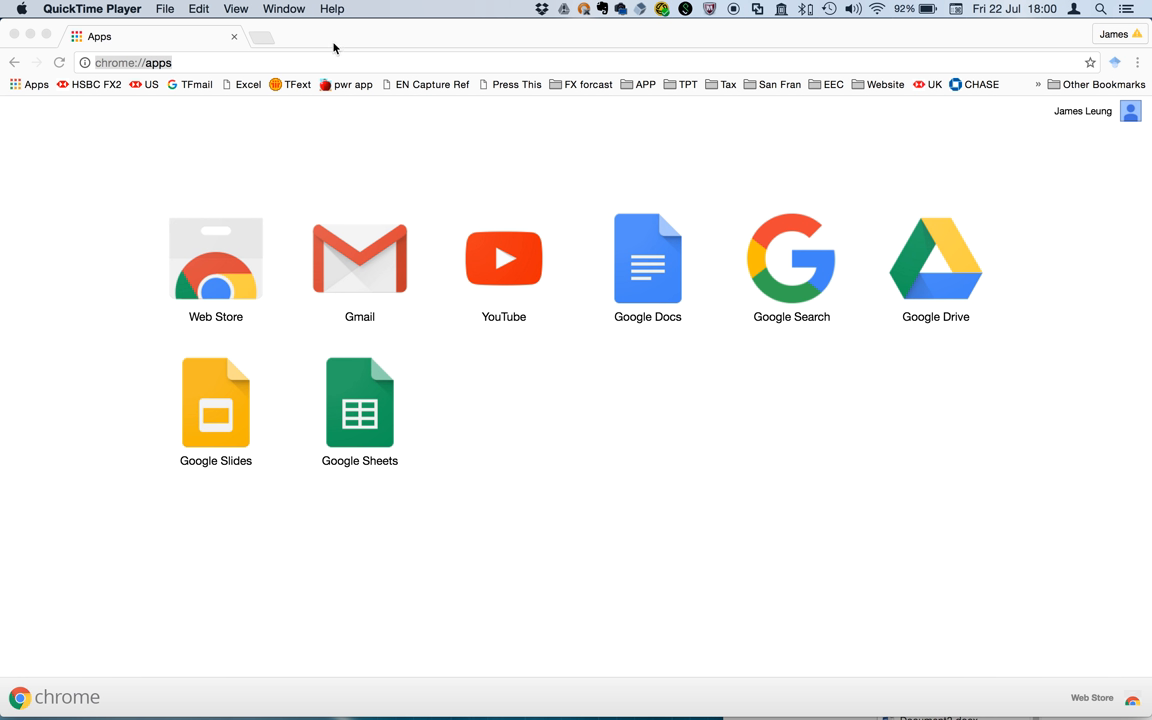
mouse_move(335, 72)
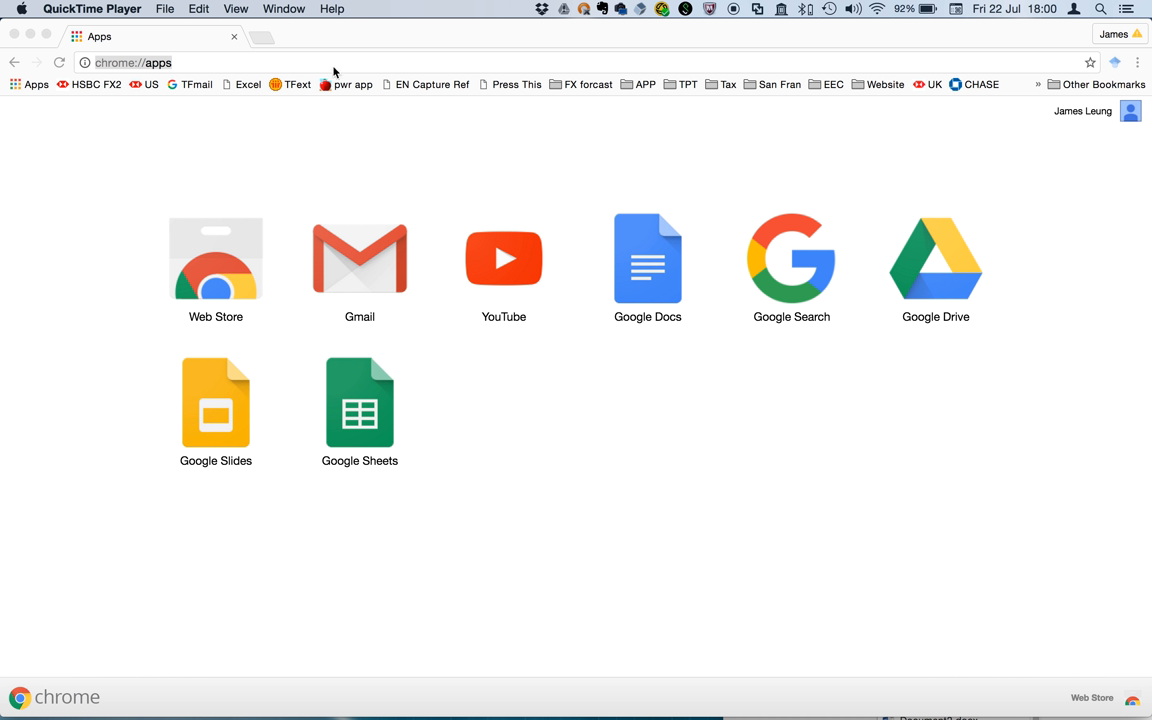
Step: Go to mendeley.com and reach the Mendeley Importer page in the Chrome Web Store
text(mendeley.com)
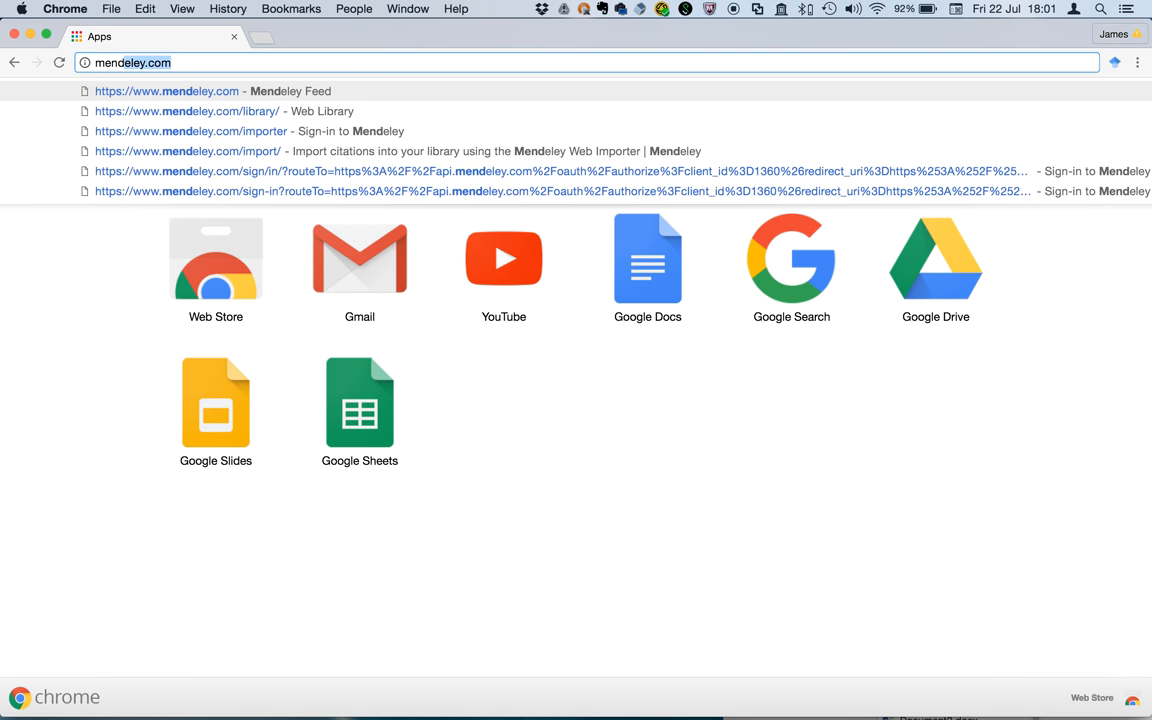
key(Backspace)
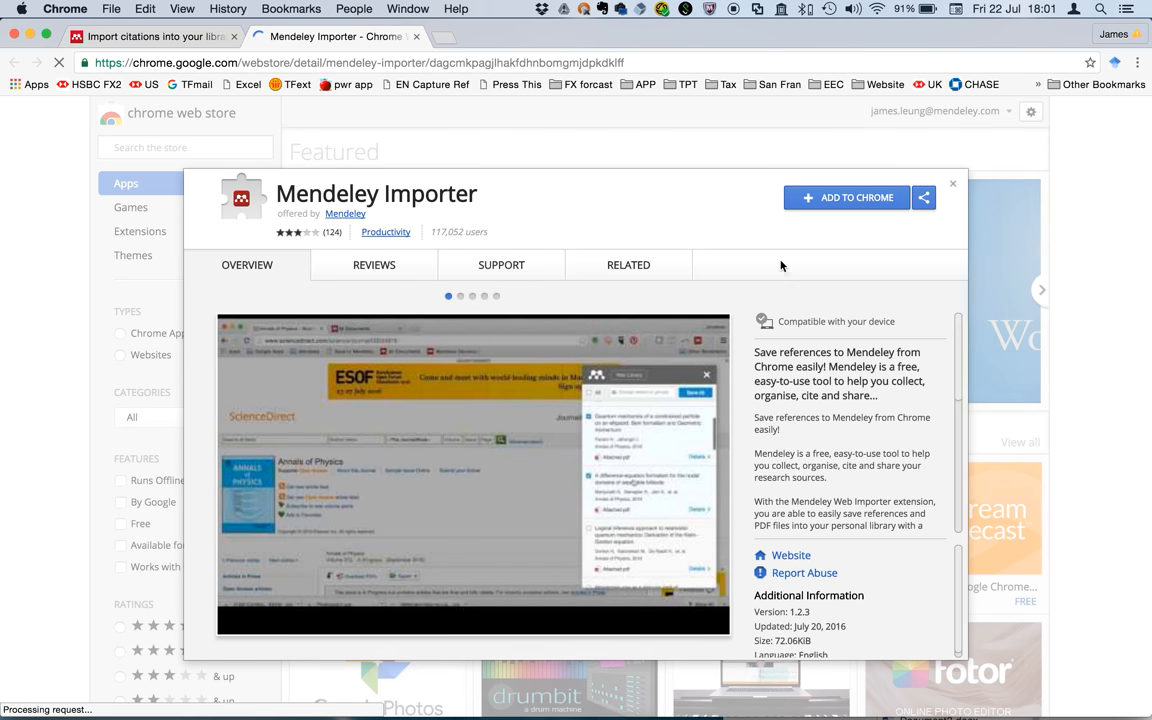
Step: Add the Mendeley Importer extension to Chrome and confirm the installation
click(845, 197)
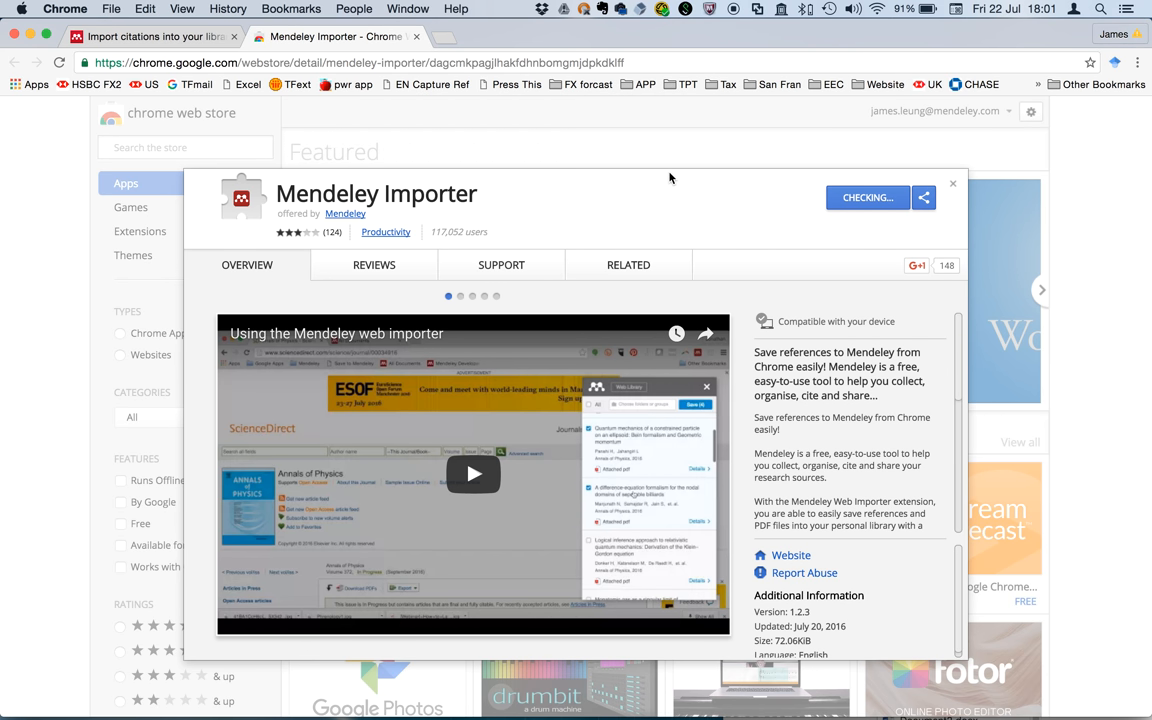
click(866, 197)
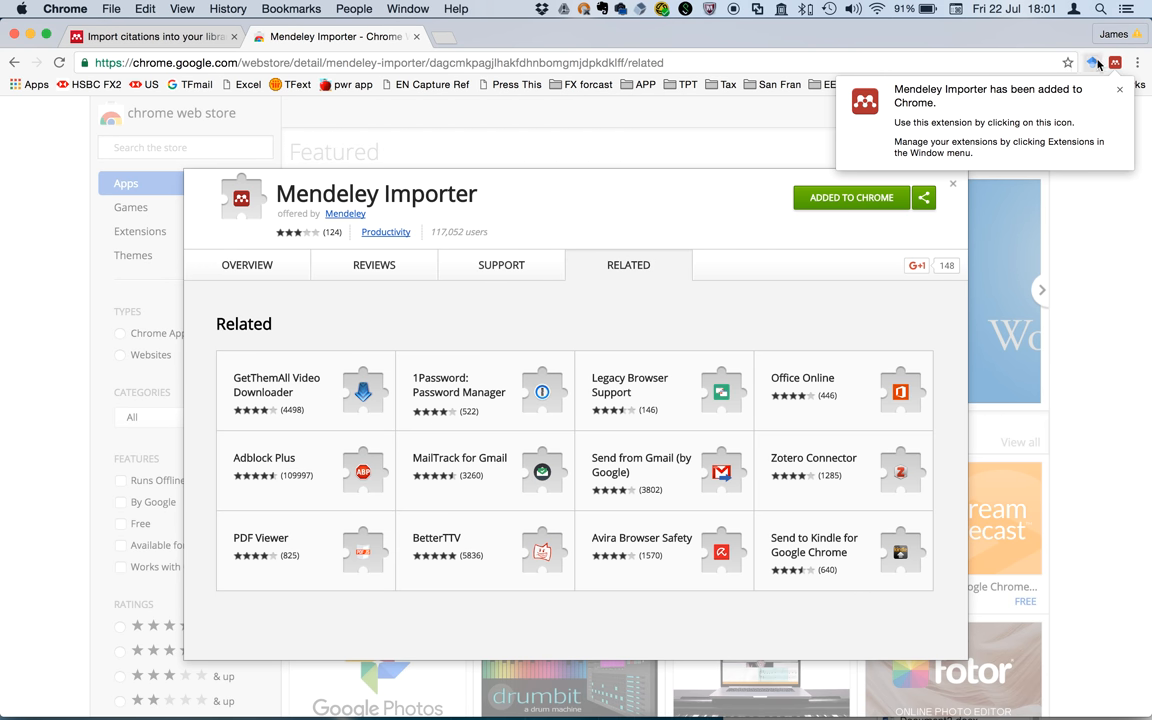
mouse_move(1092, 85)
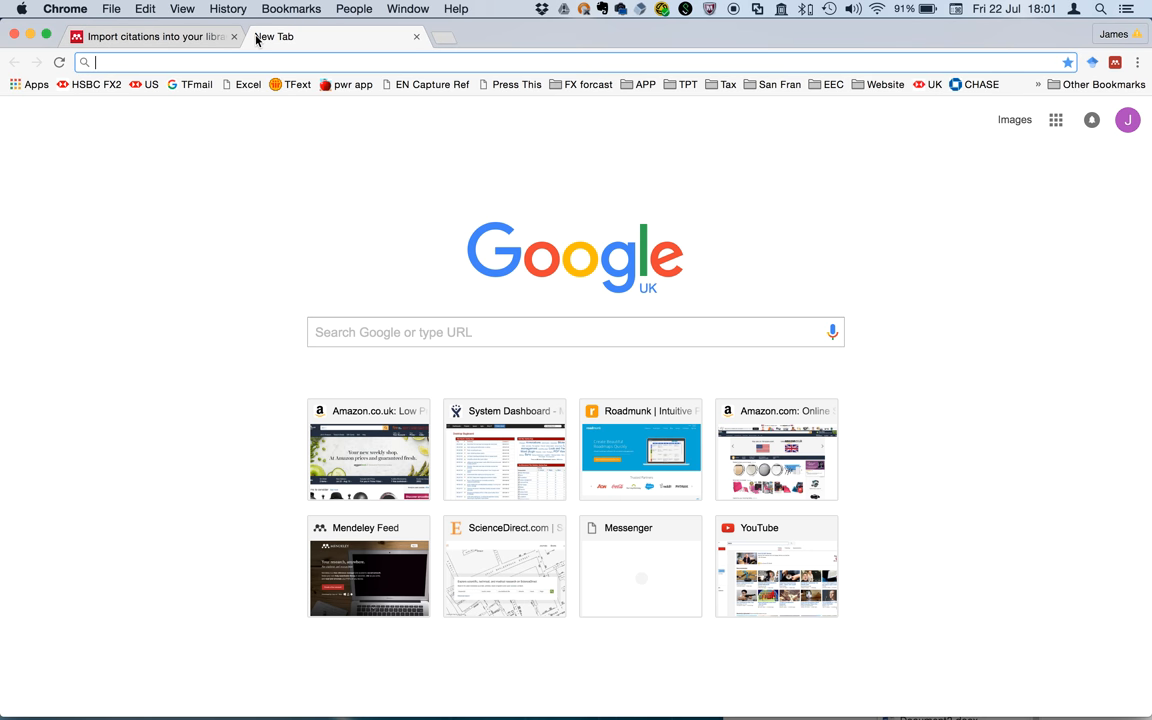
Step: Search ScienceDirect for 'burrito' and capture the Superhero Cape Burrito article with Mendeley Importer
text(www.sciencedirect.com)
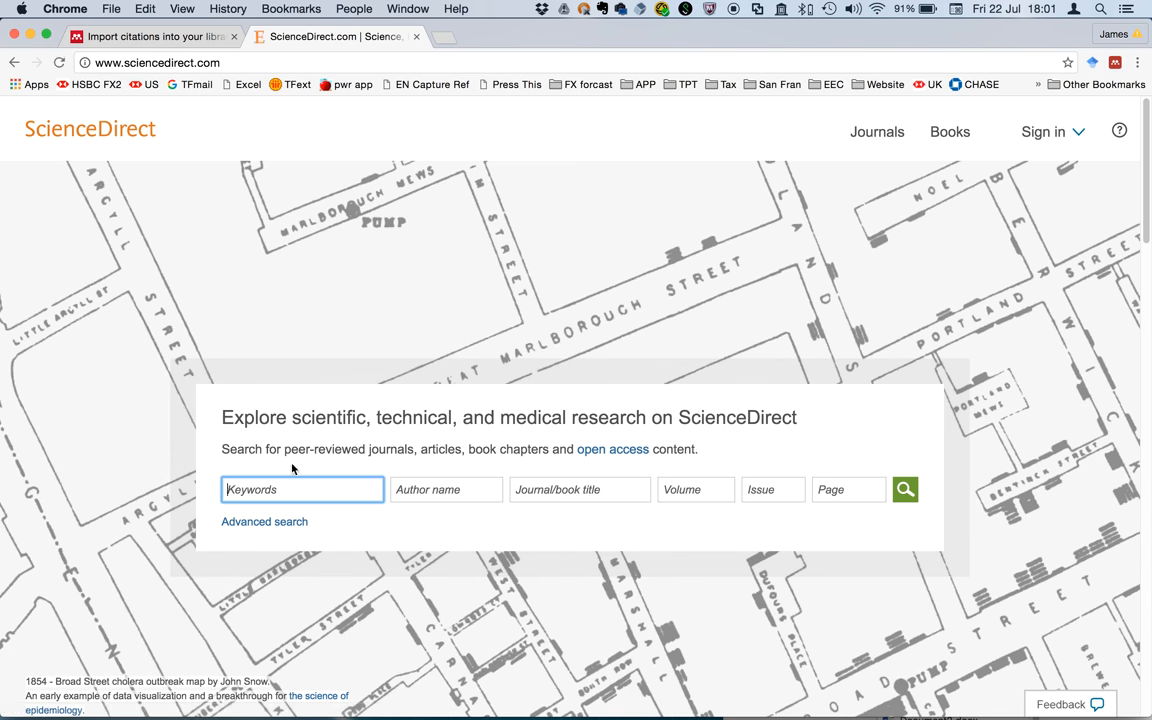
click(302, 489)
text(burrito)
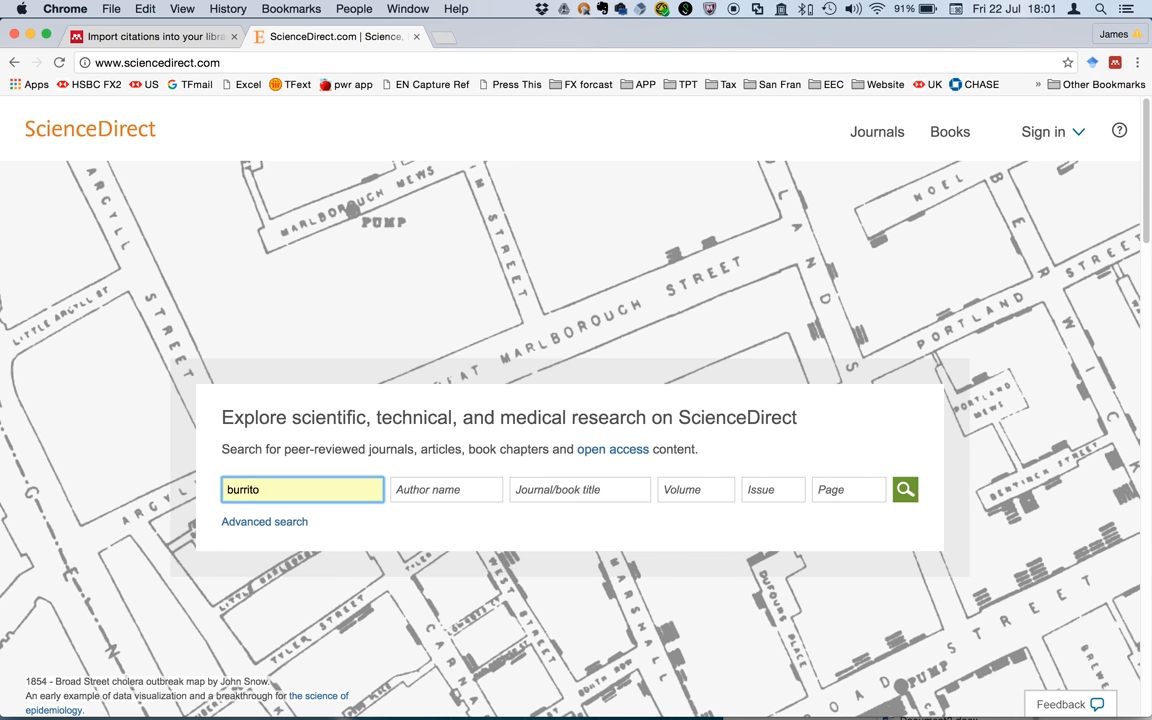
click(904, 489)
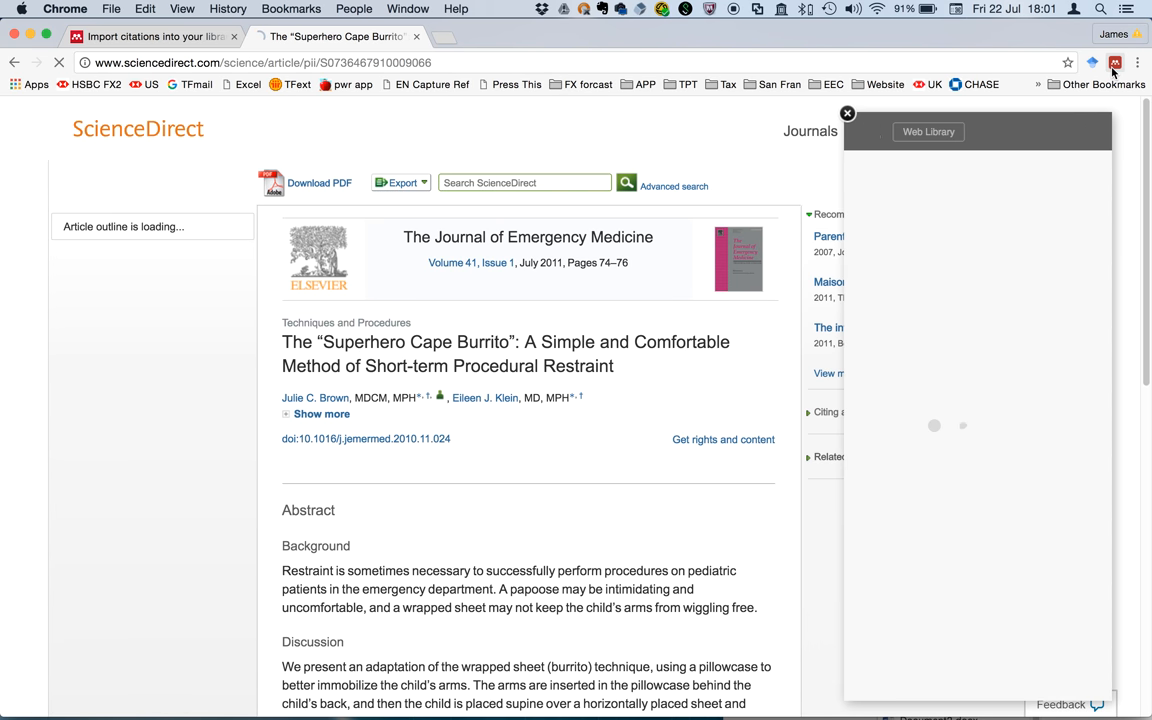
click(1115, 62)
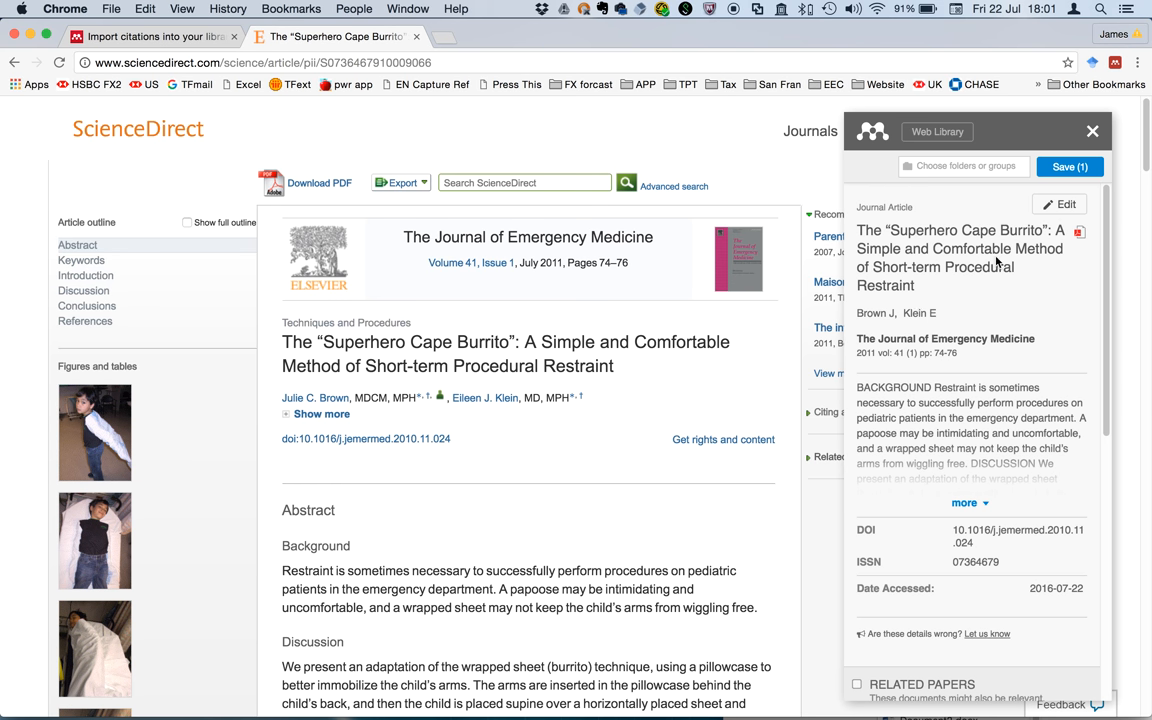
mouse_move(327, 45)
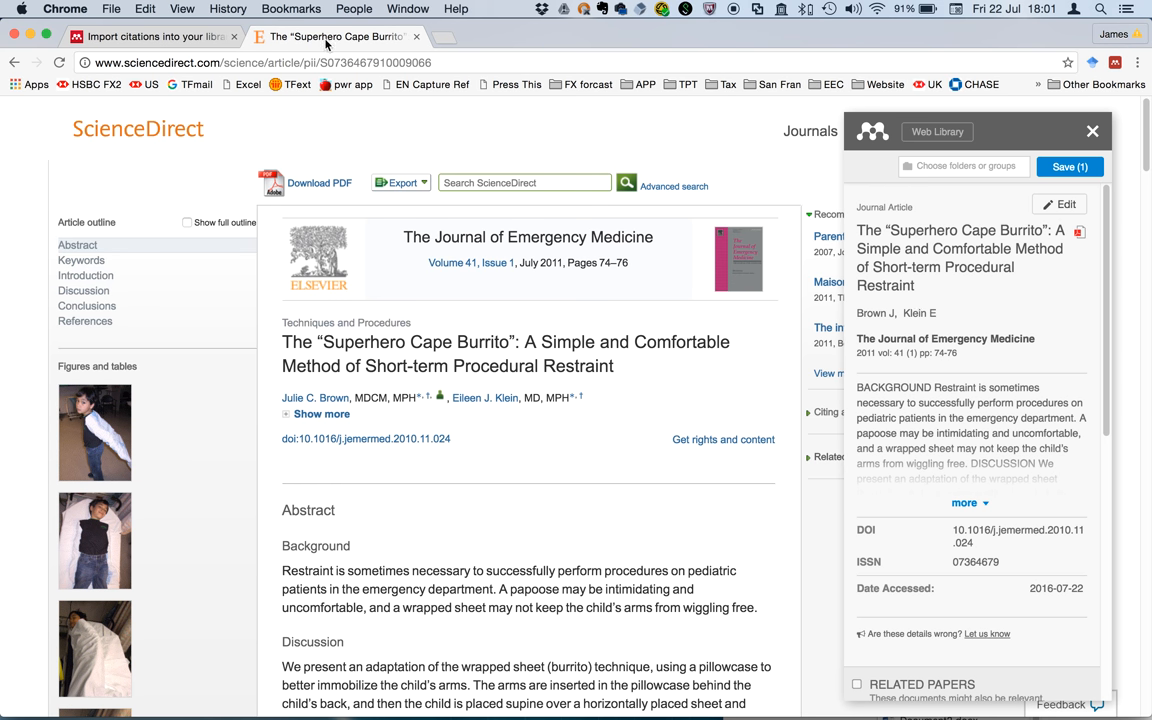
click(150, 36)
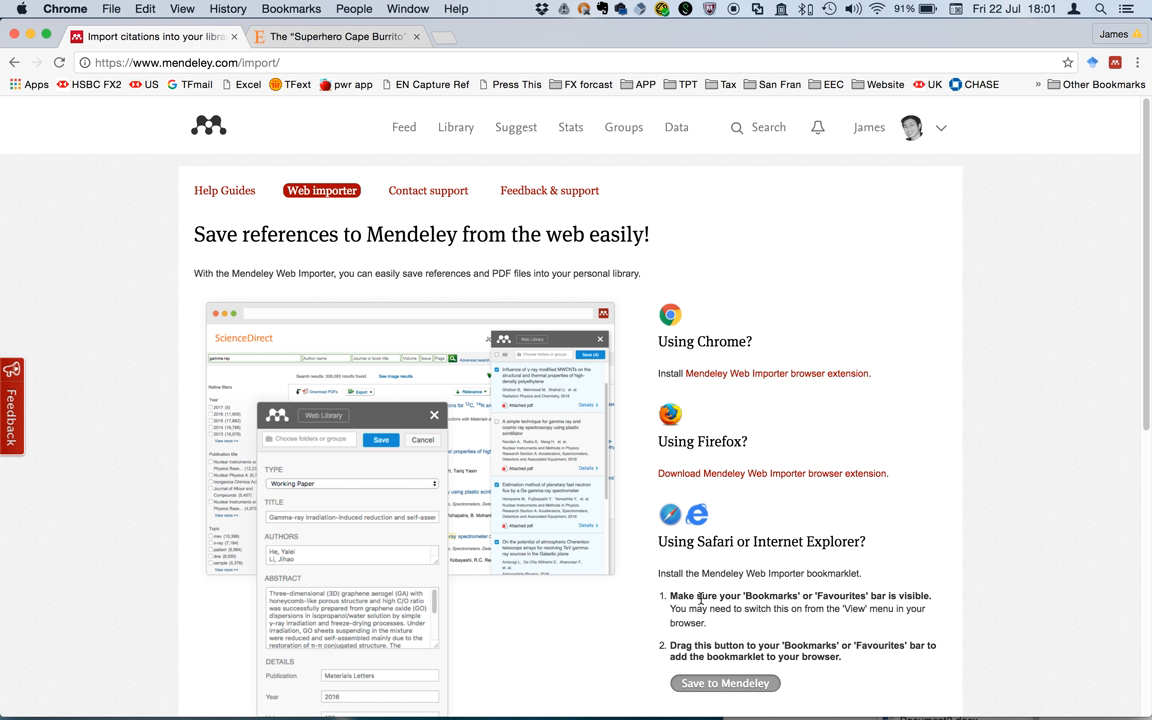
mouse_move(832, 569)
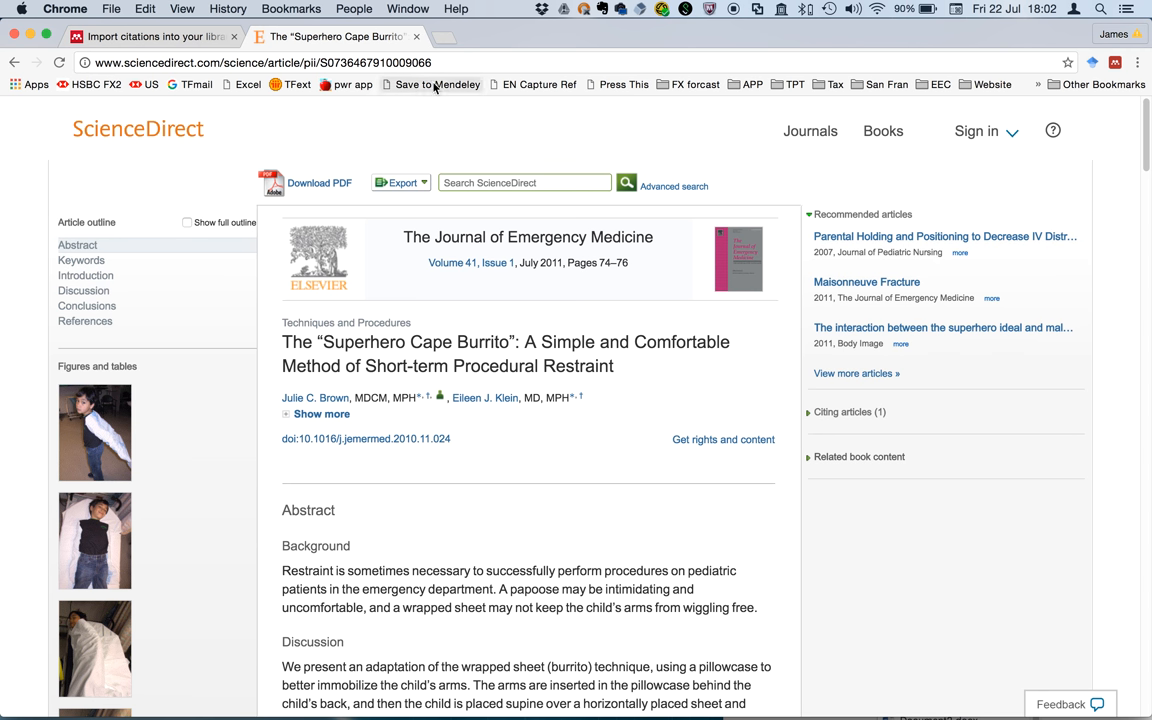
click(437, 84)
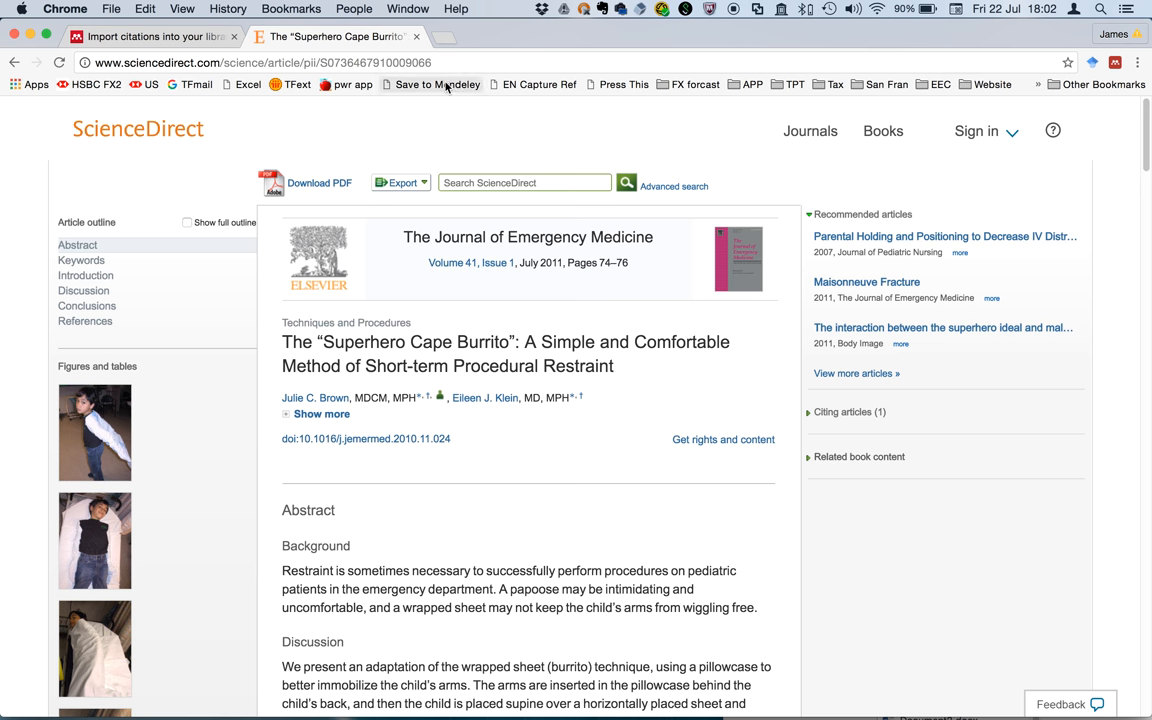
mouse_move(508, 661)
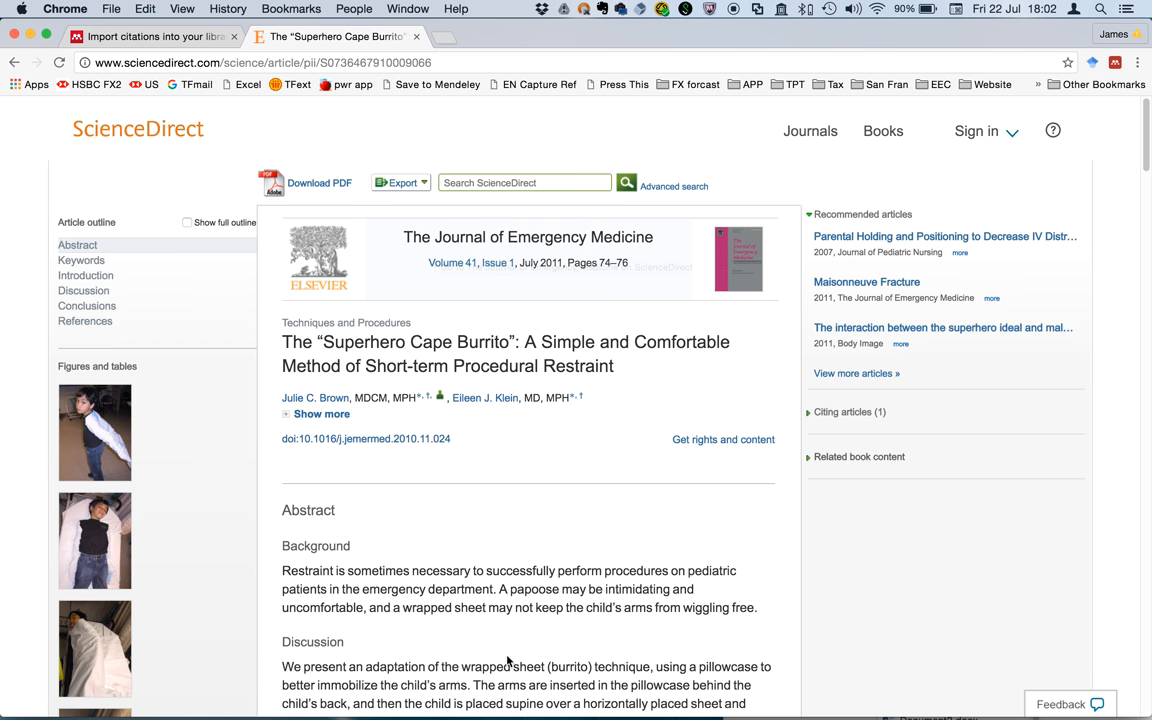